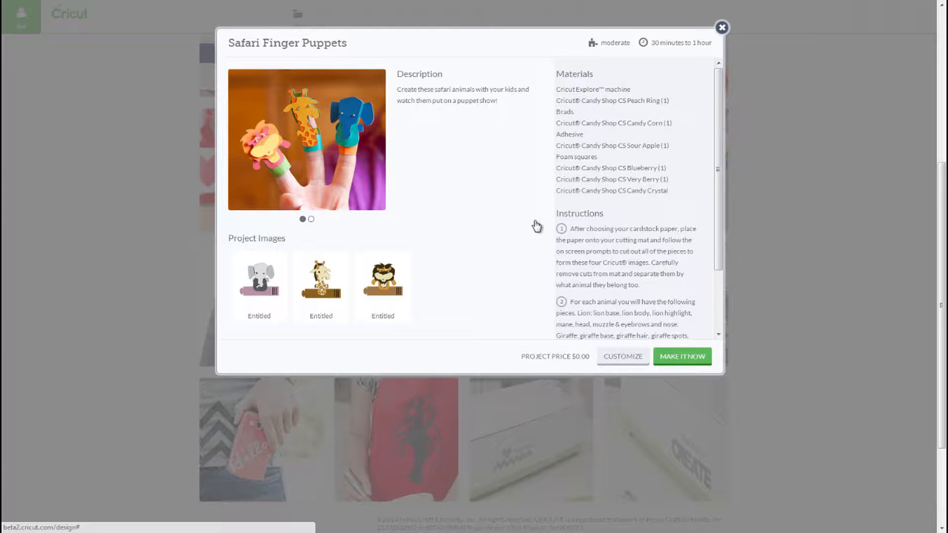
pyautogui.moveTo(560, 263)
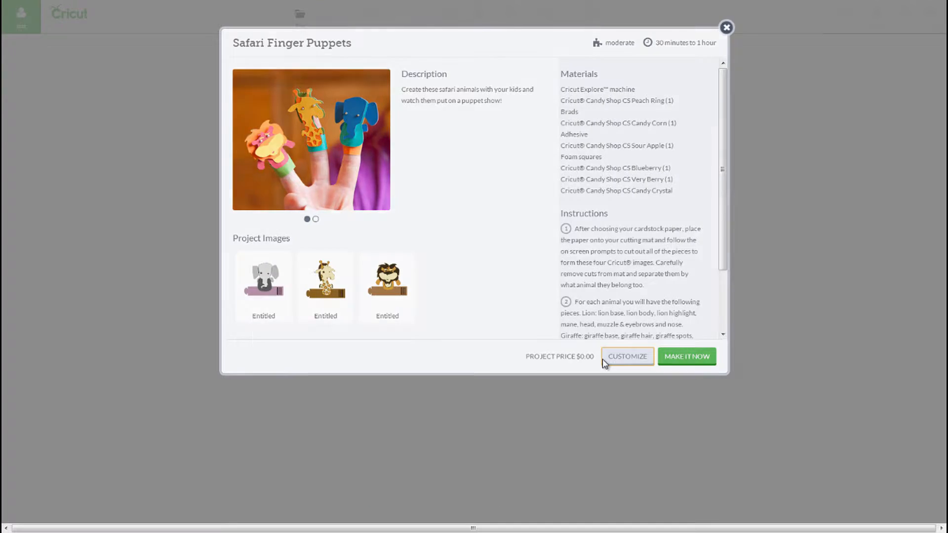
# Step: Customize the Safari Finger Puppets project and view its six material colors in Color Sync
pyautogui.click(627, 356)
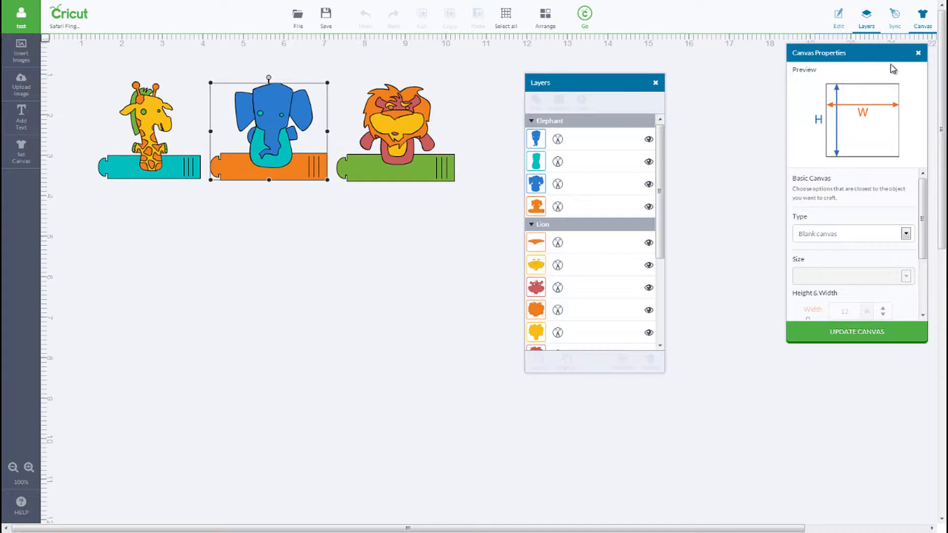
pyautogui.click(893, 16)
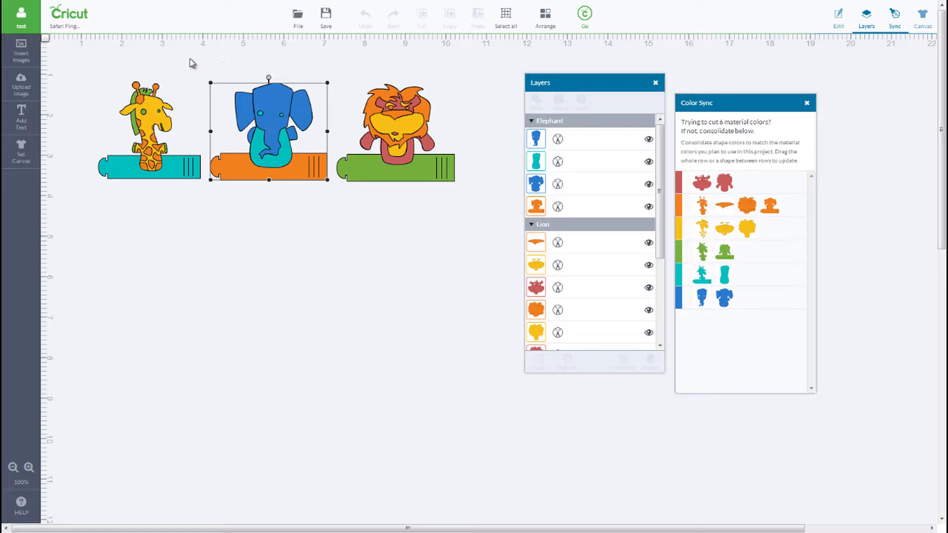
# Step: Search images for 'pupp' and insert the monkey finger puppet onto the canvas
pyautogui.click(20, 52)
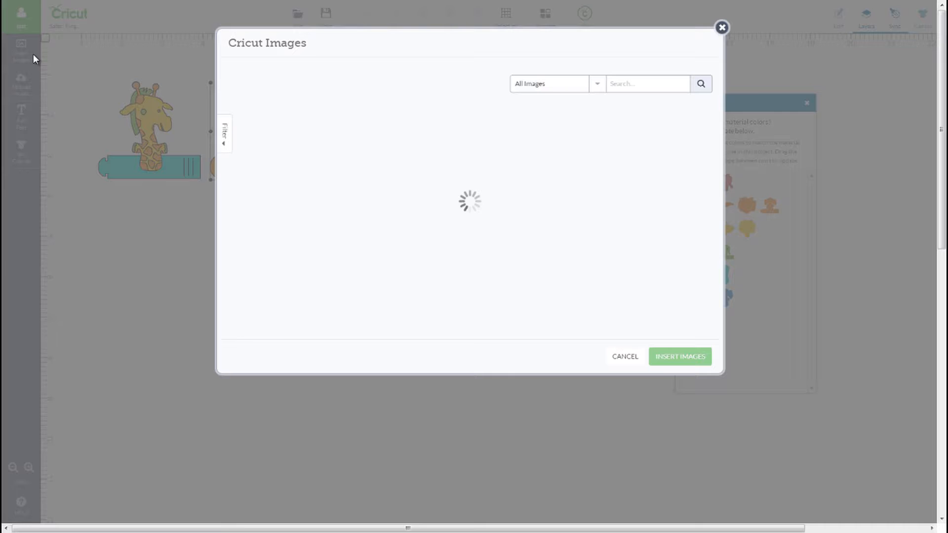
pyautogui.write('puppet')
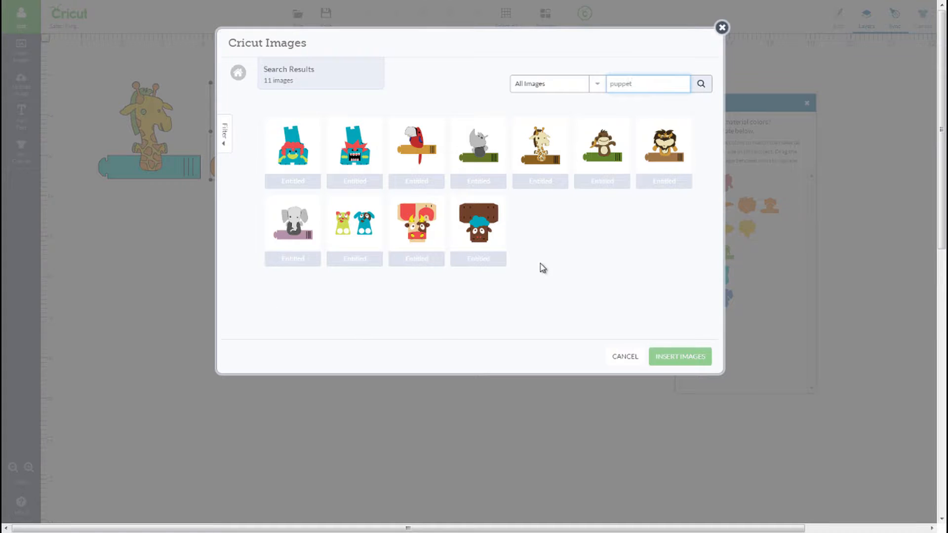
pyautogui.click(601, 144)
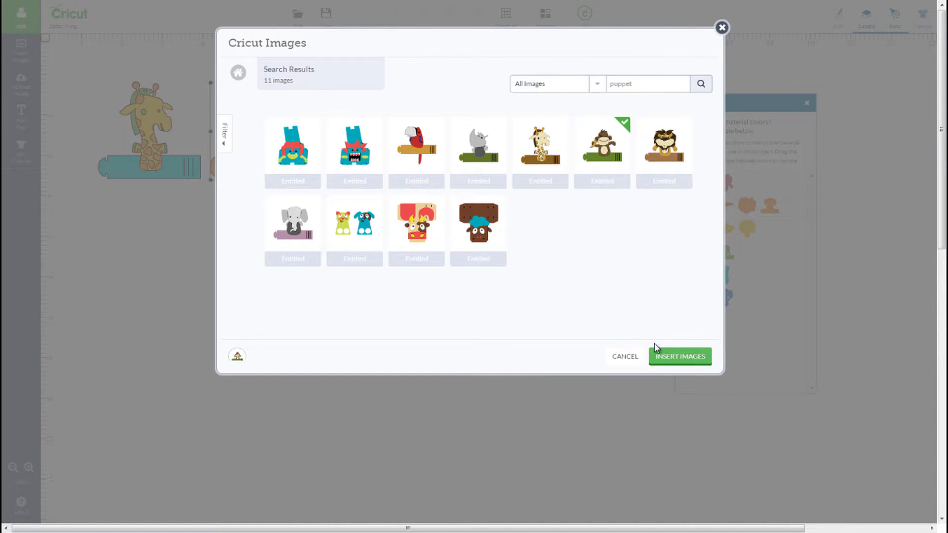
pyautogui.click(679, 356)
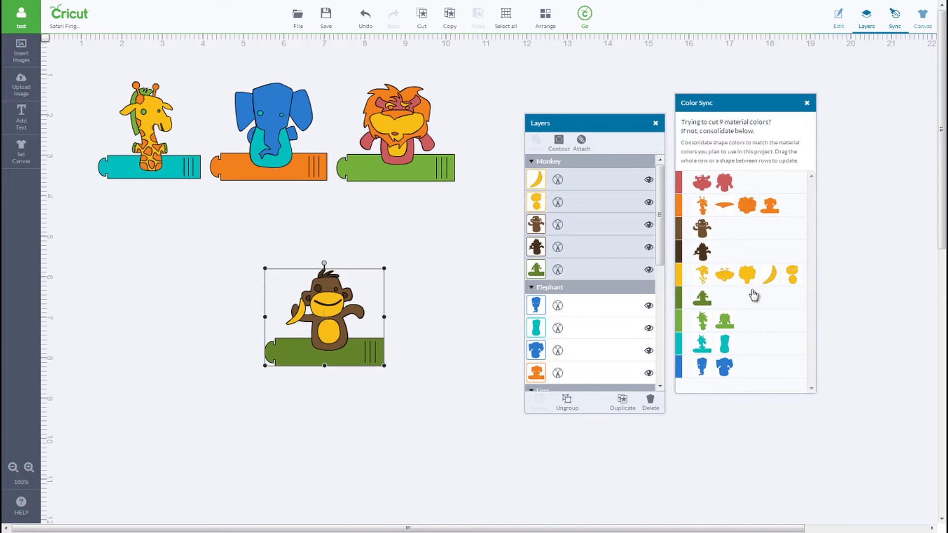
pyautogui.moveTo(821, 302)
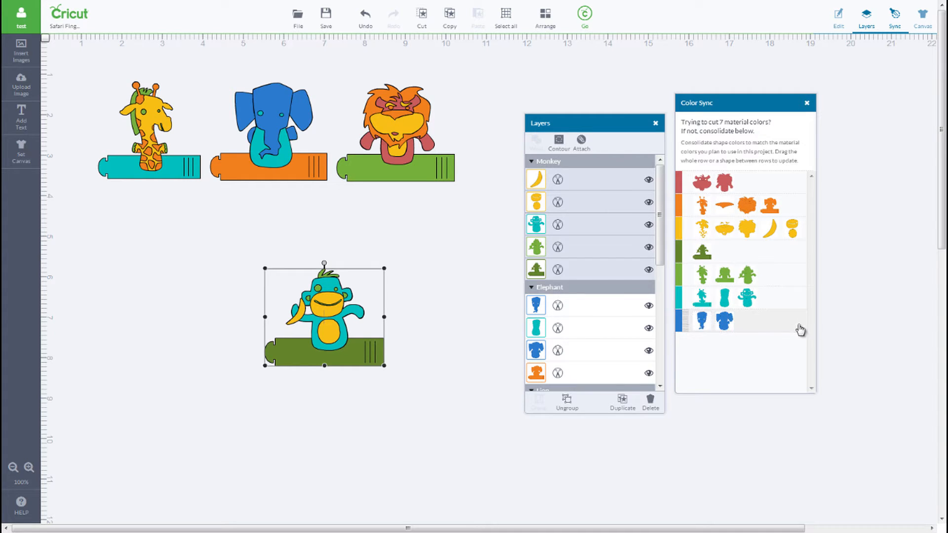
pyautogui.moveTo(824, 327)
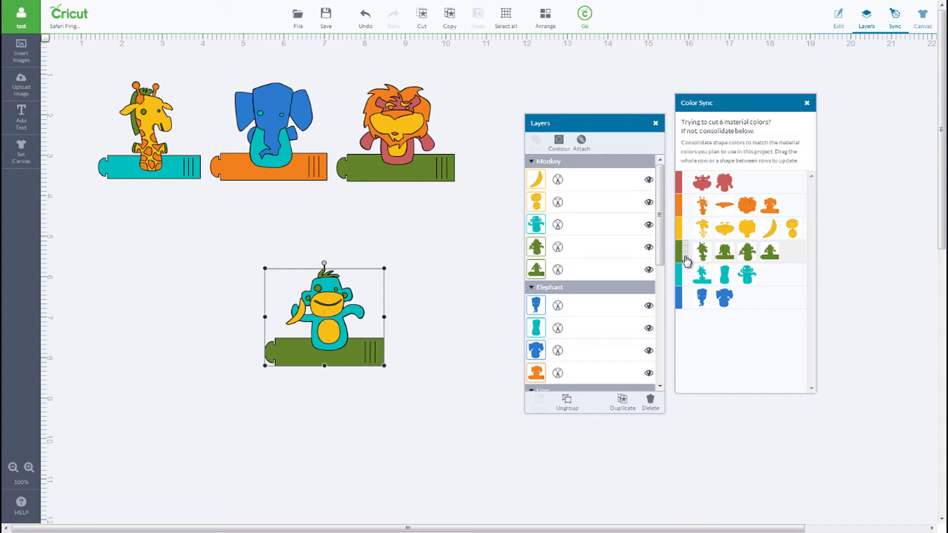
pyautogui.moveTo(676, 266)
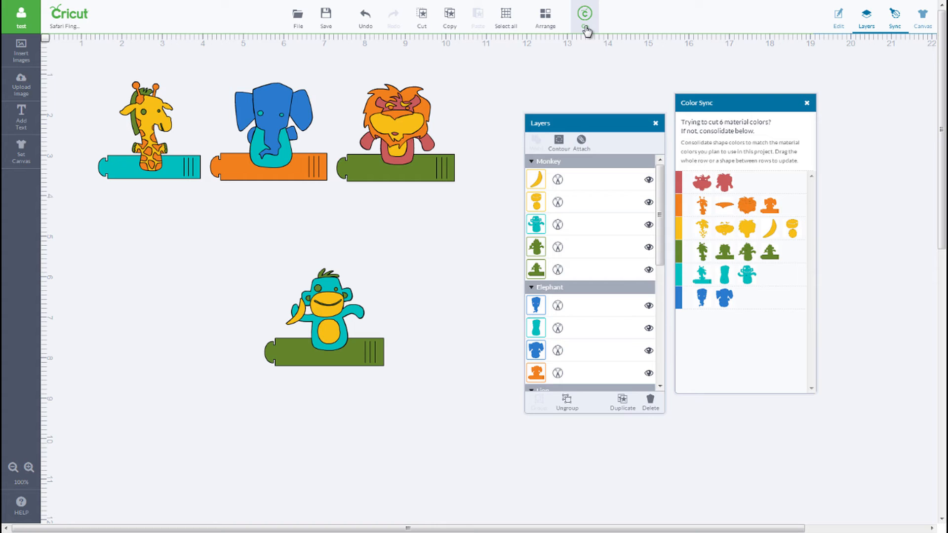
# Step: Preview the consolidated six-colour puppet design split across six mats
pyautogui.click(584, 13)
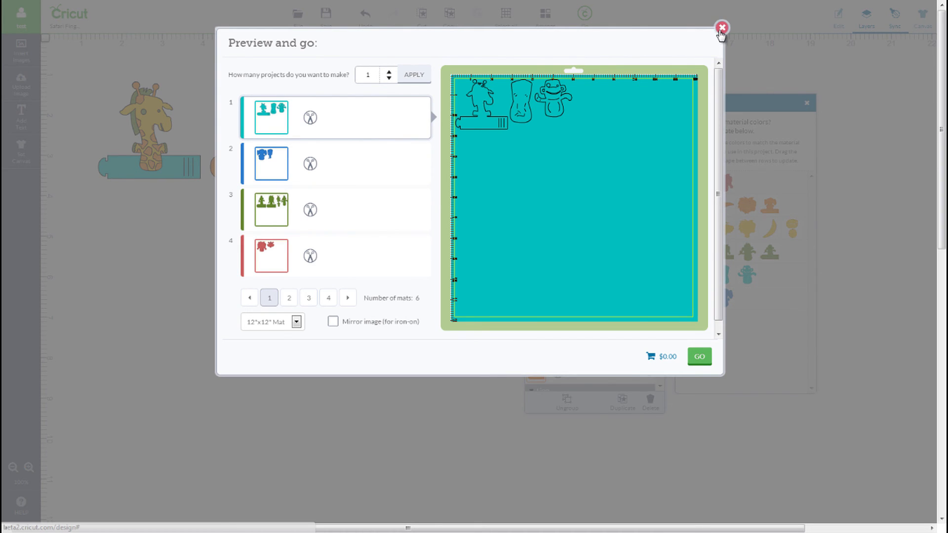
pyautogui.click(721, 27)
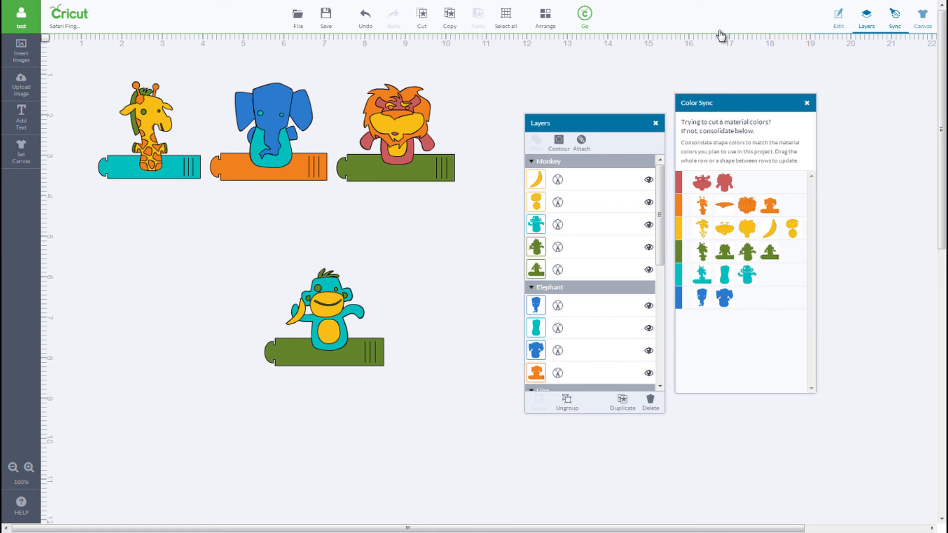